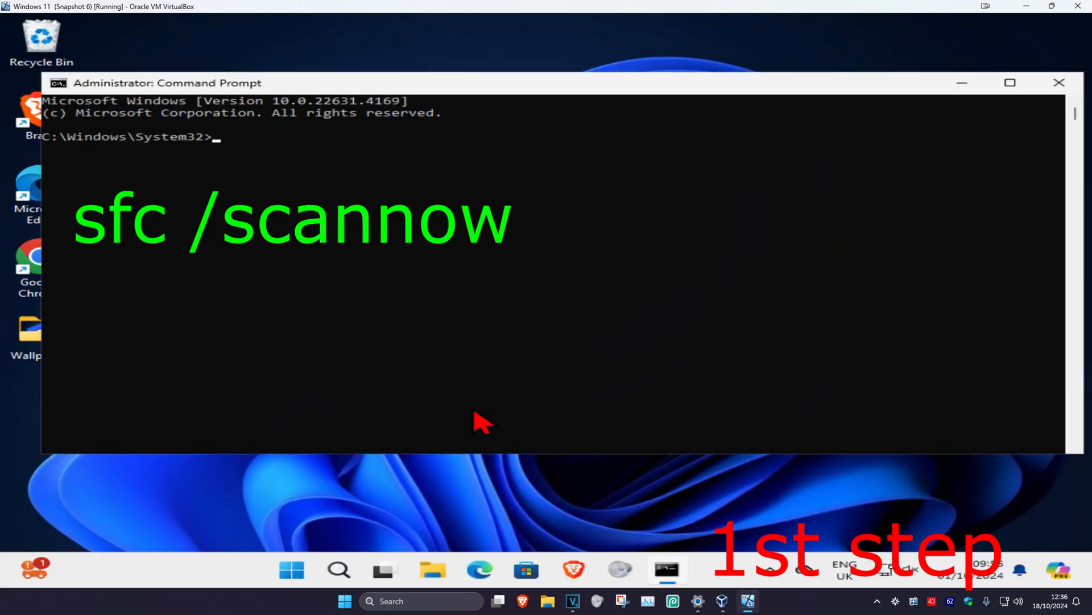
# Run sfc /scannow in the administrator Command Prompt.
pyautogui.write('sfc /')
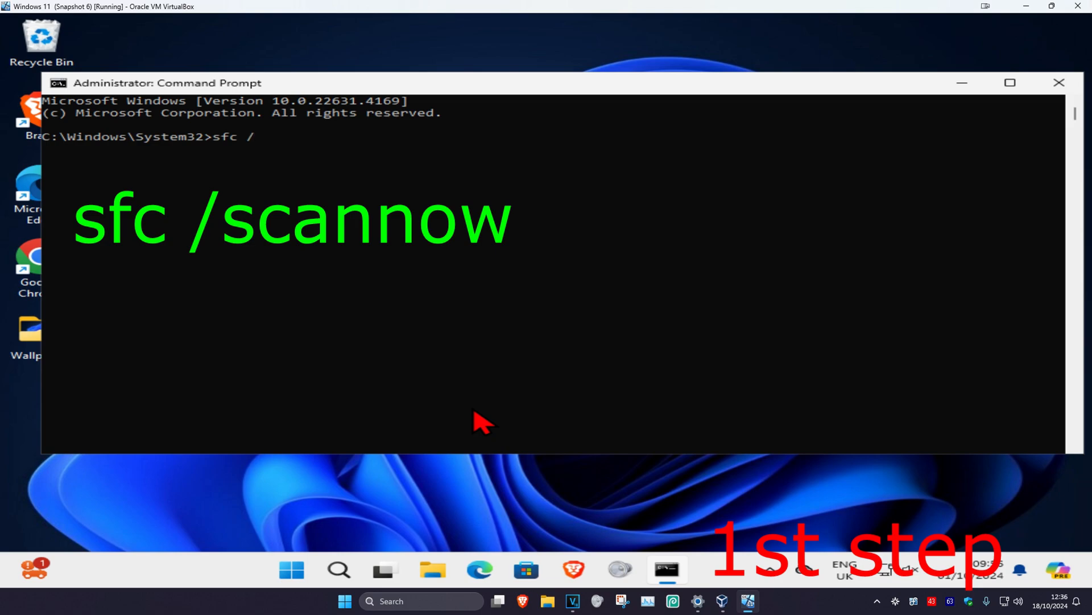
pyautogui.press('Return')
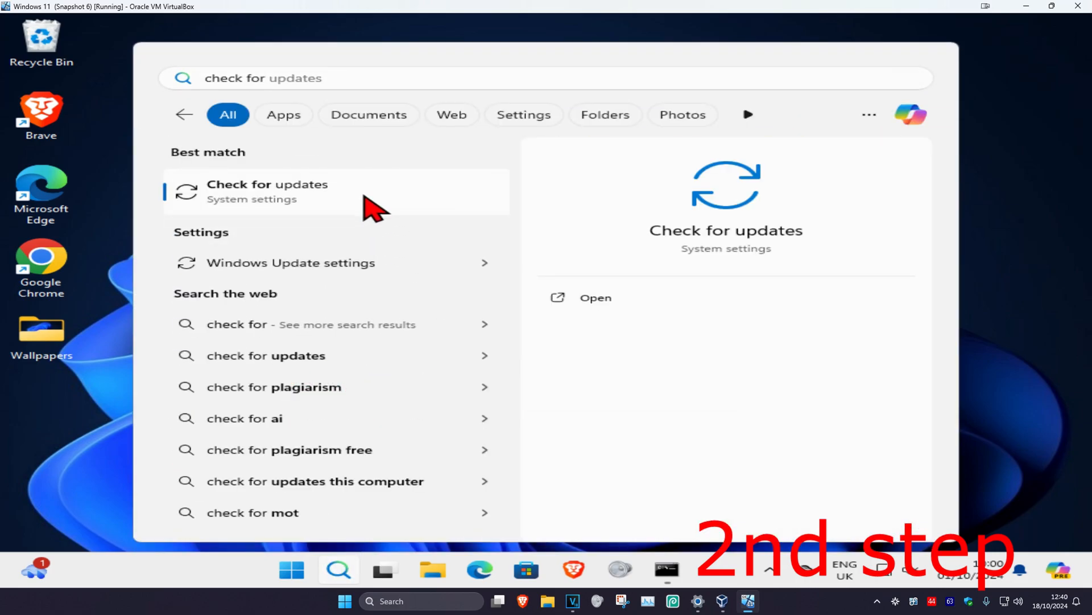
# Open the Check for updates result and review the Windows Update page.
pyautogui.click(266, 192)
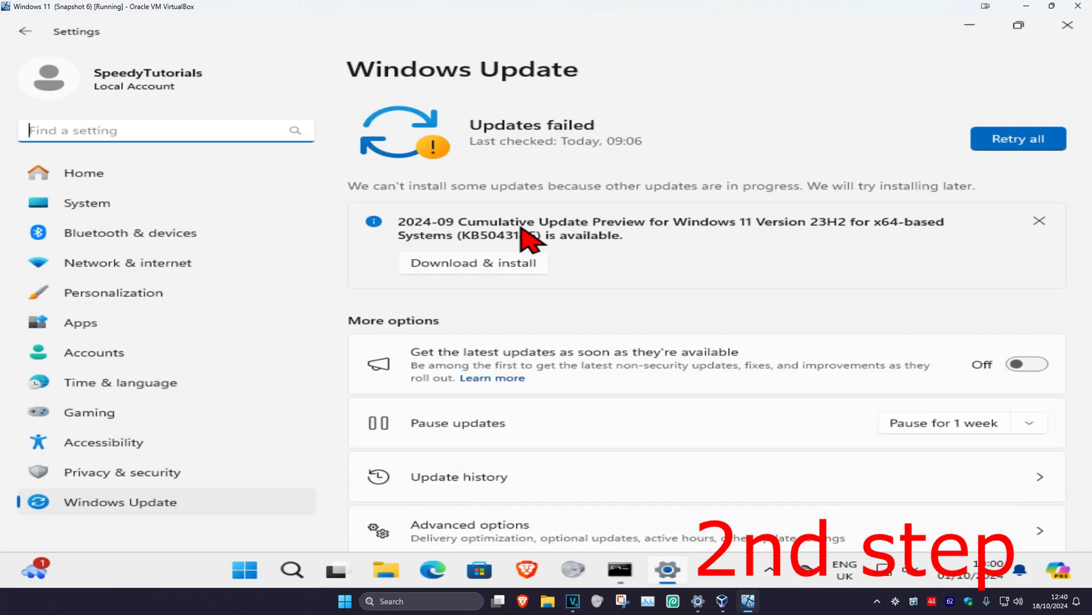
pyautogui.click(1018, 138)
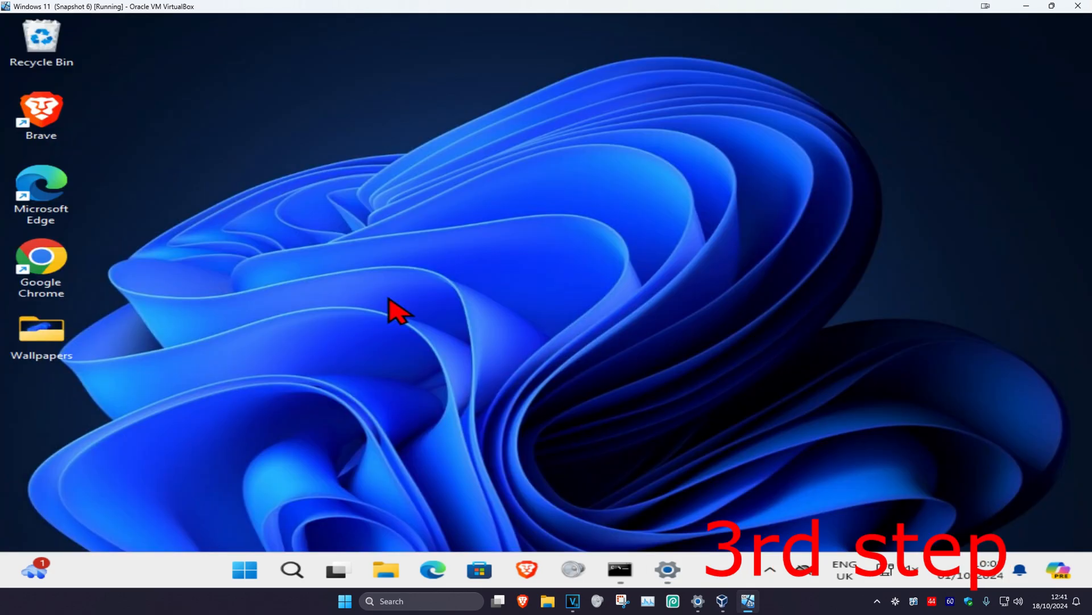
# Search for and open Device Manager.
pyautogui.click(291, 569)
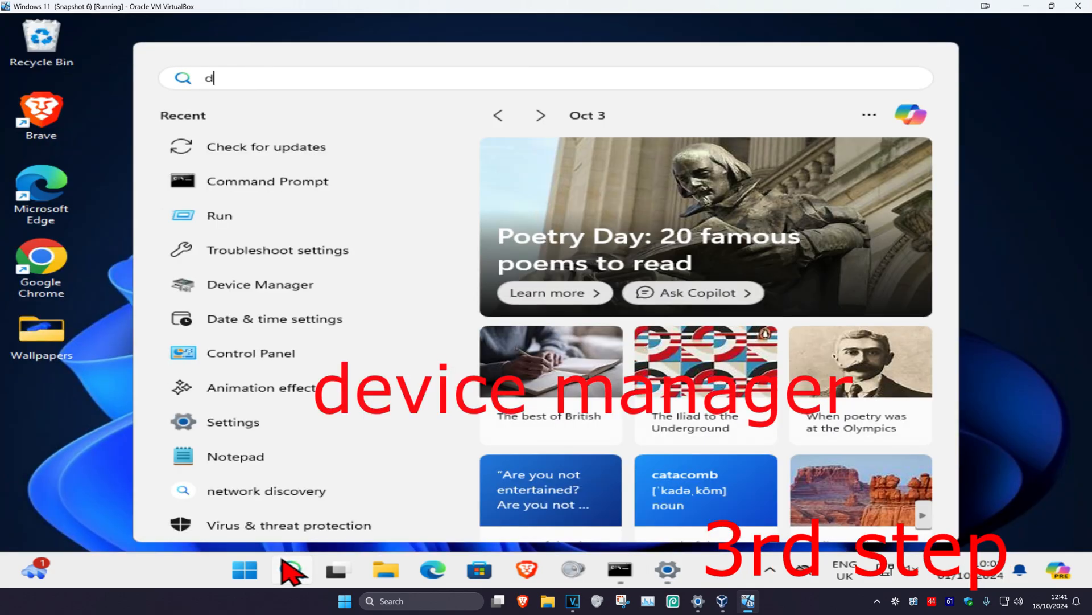
pyautogui.write('evice Manager')
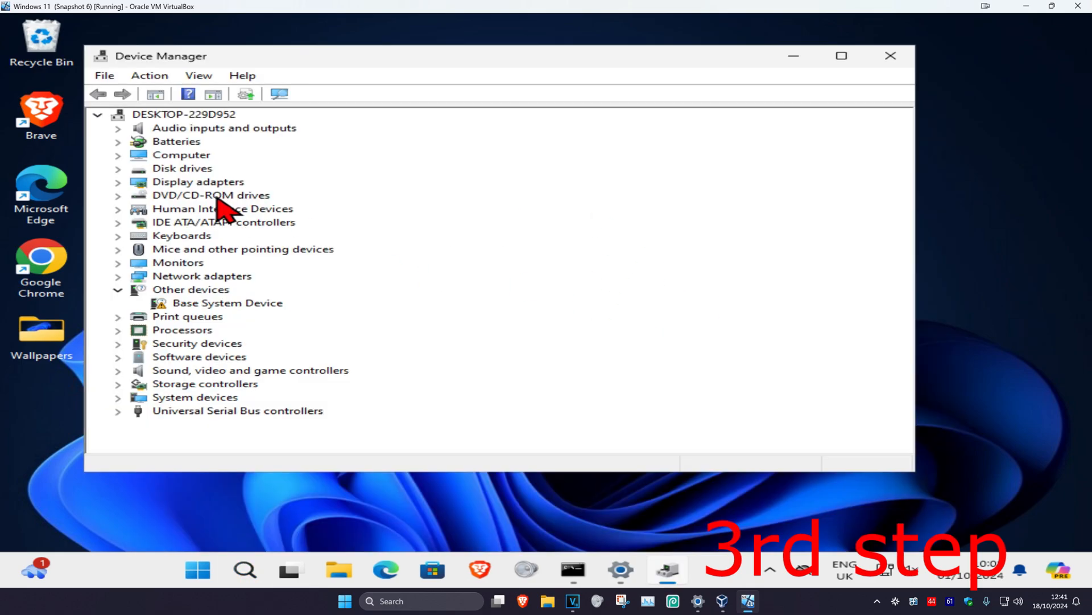
# Update the Microsoft Basic Display Adapter driver by searching automatically.
pyautogui.click(117, 183)
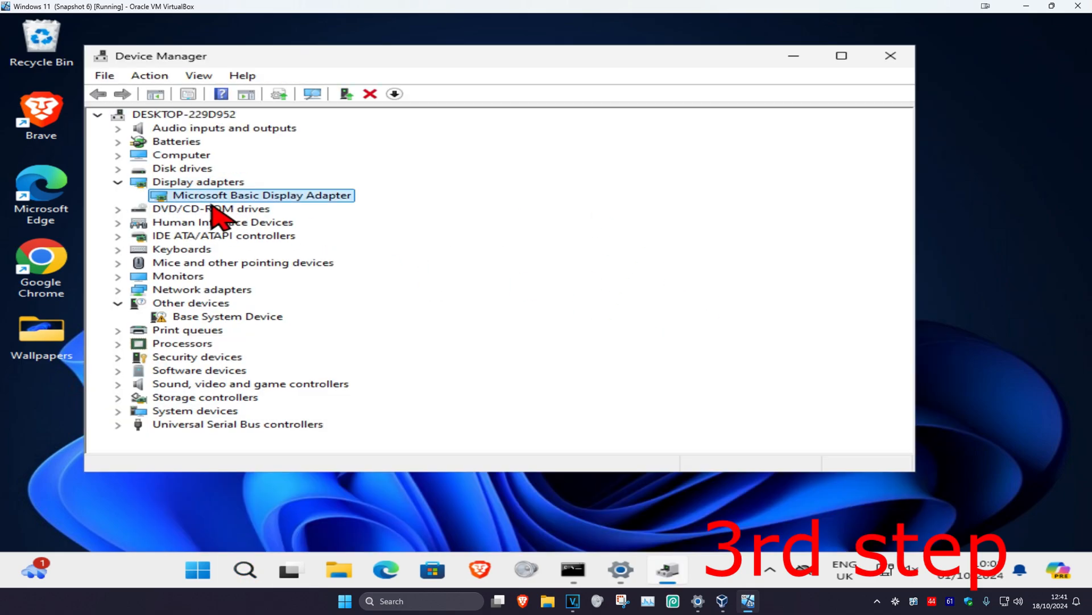
pyautogui.rightClick(261, 195)
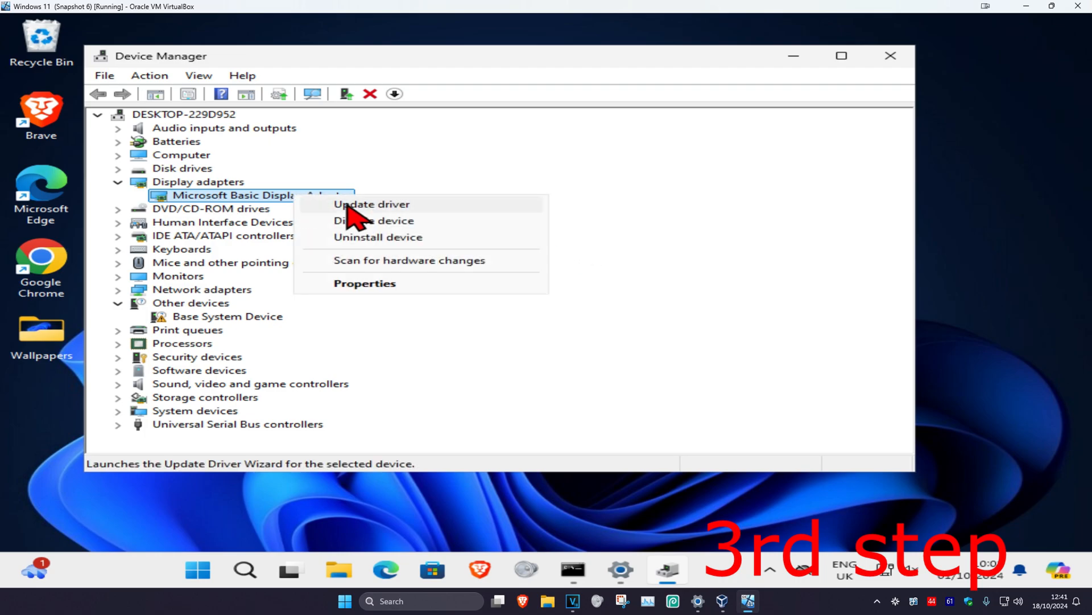
pyautogui.click(371, 205)
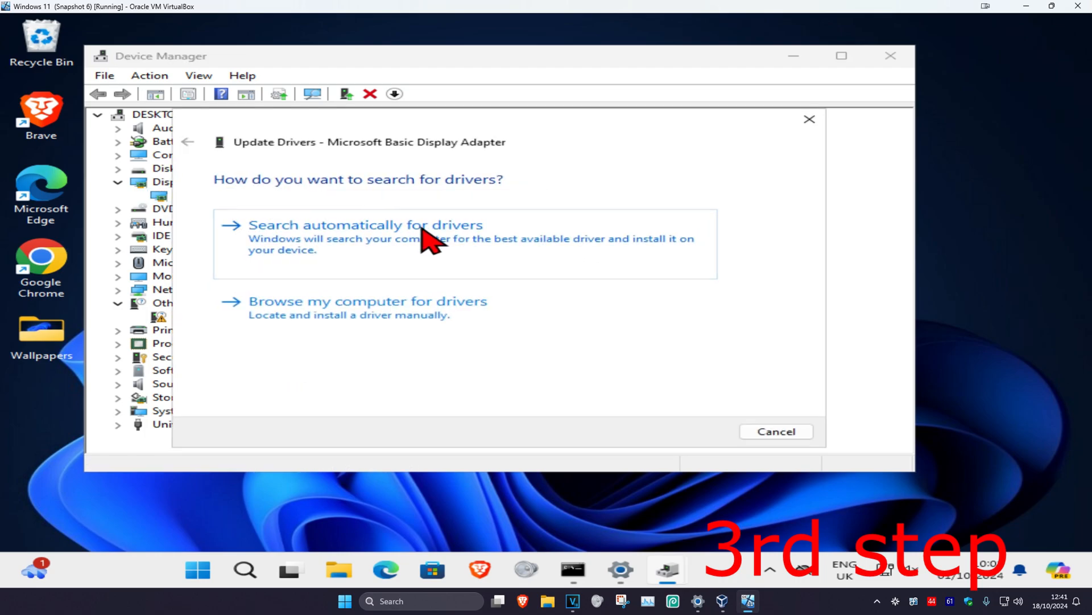
pyautogui.click(366, 224)
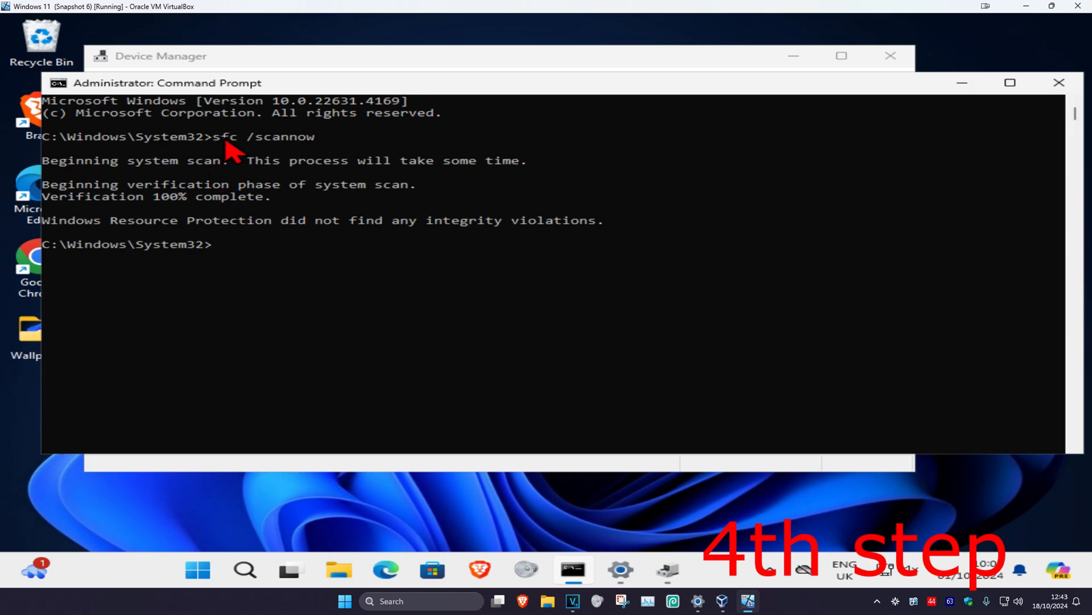
pyautogui.moveTo(184, 223)
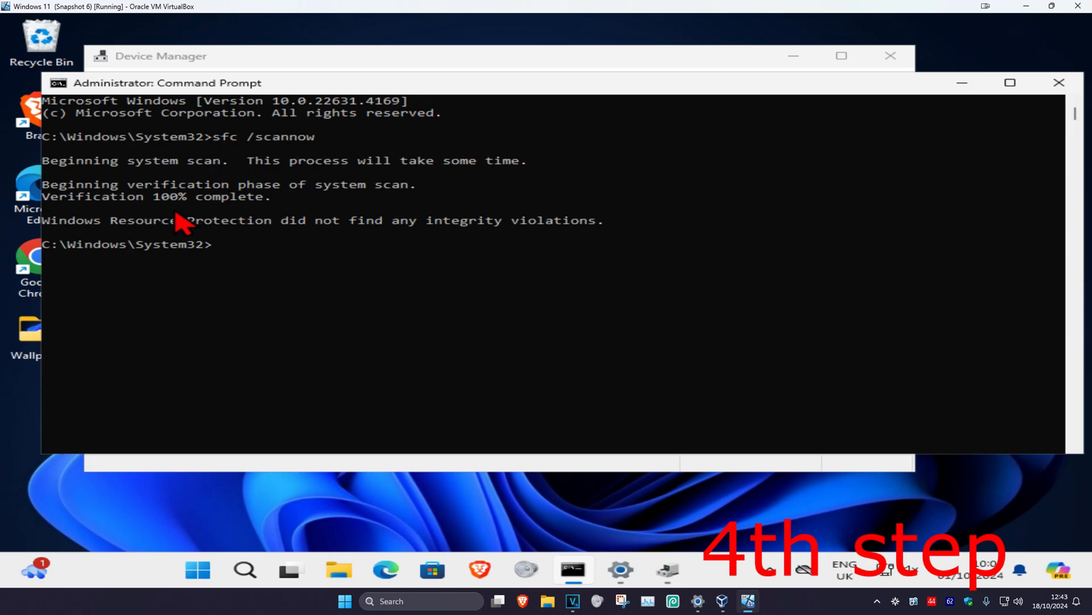
# Run dism.exe /online /cleanup-image /restorehealth in Command Prompt.
pyautogui.write('dism.exe')
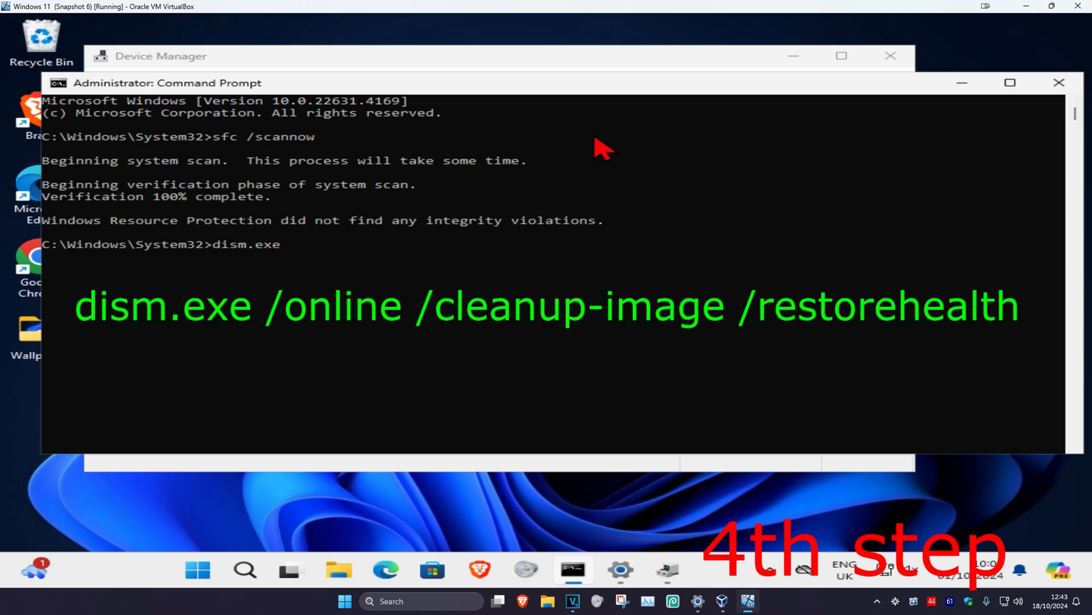
pyautogui.write('/online')
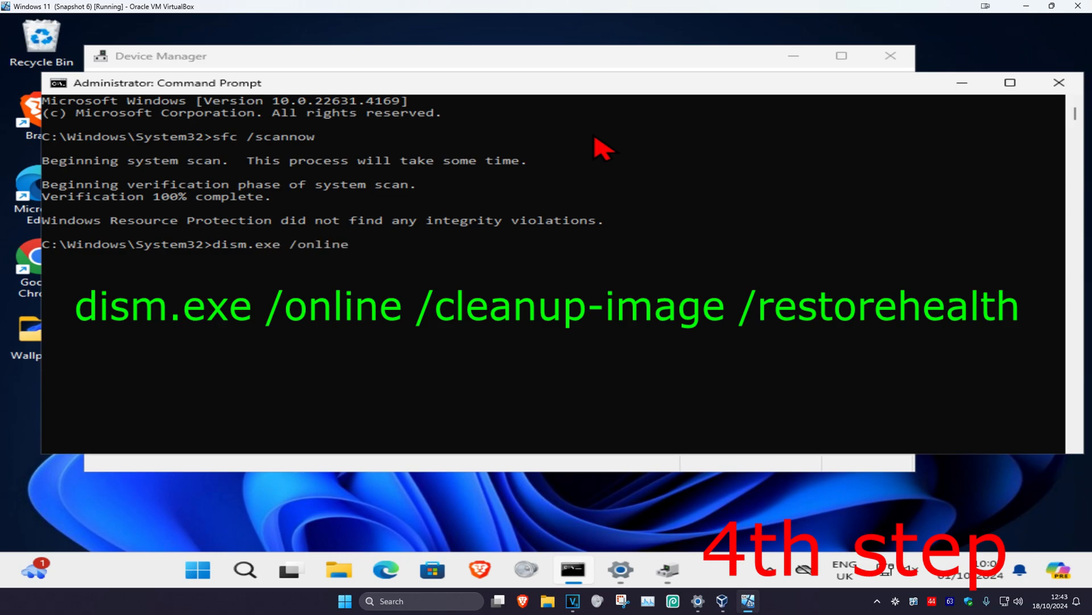
pyautogui.write('/cleanup-')
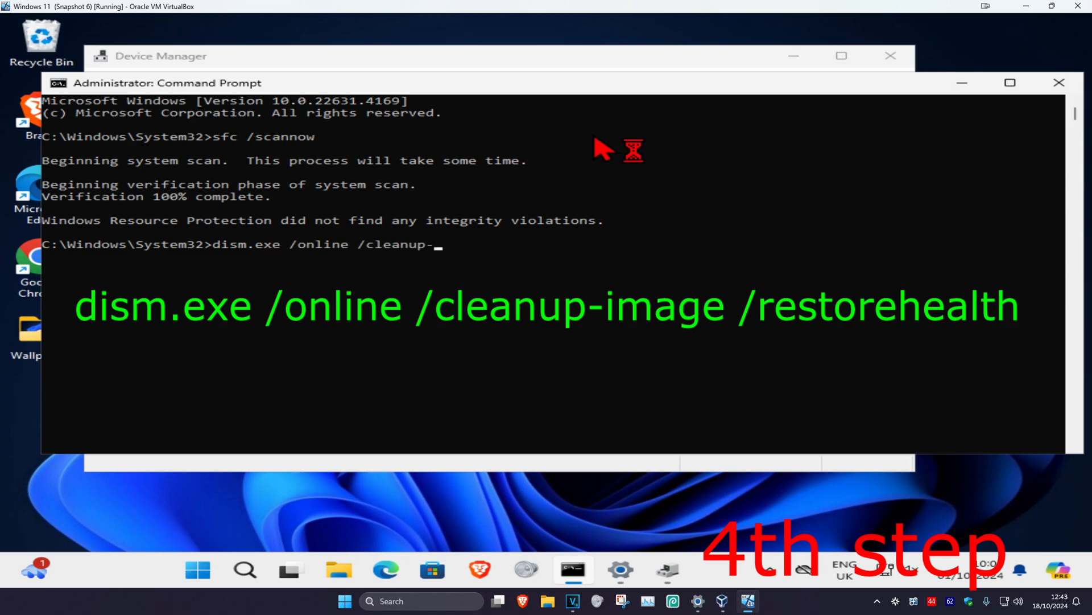
pyautogui.write('image /re')
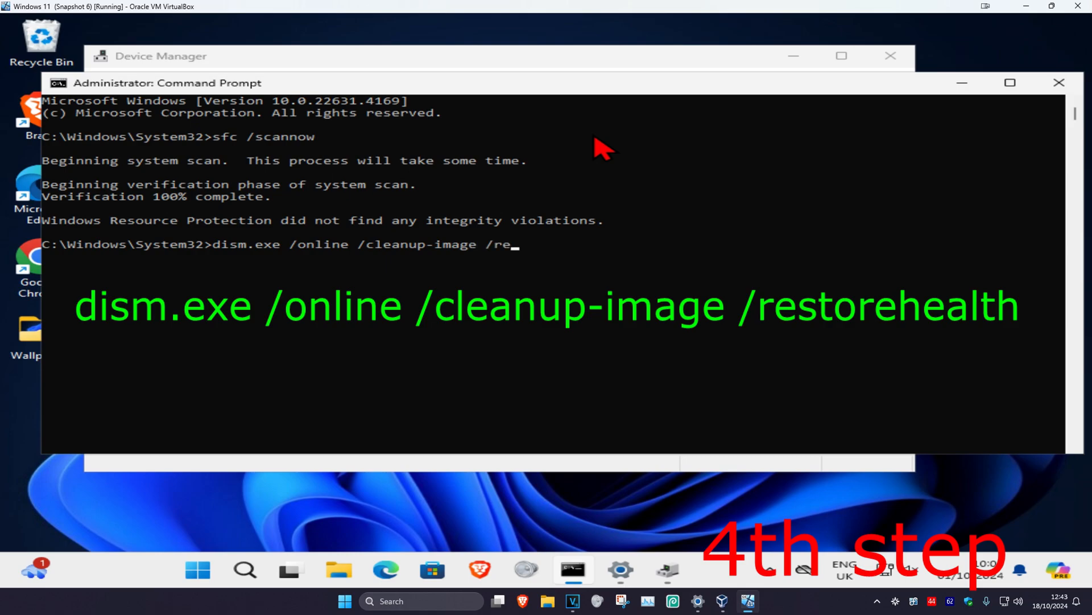
pyautogui.press('Return')
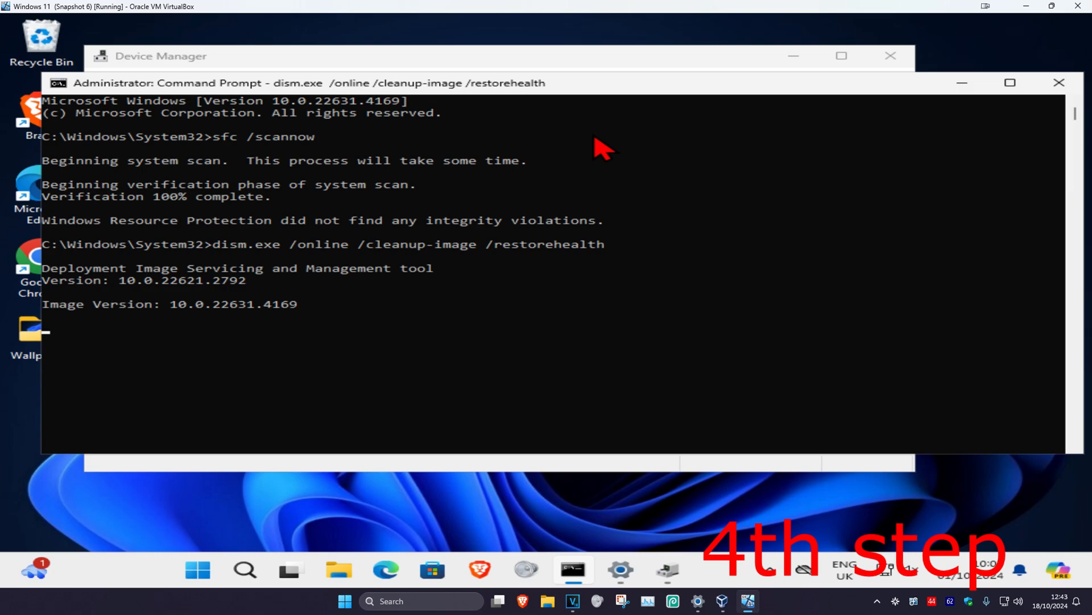
pyautogui.moveTo(268, 352)
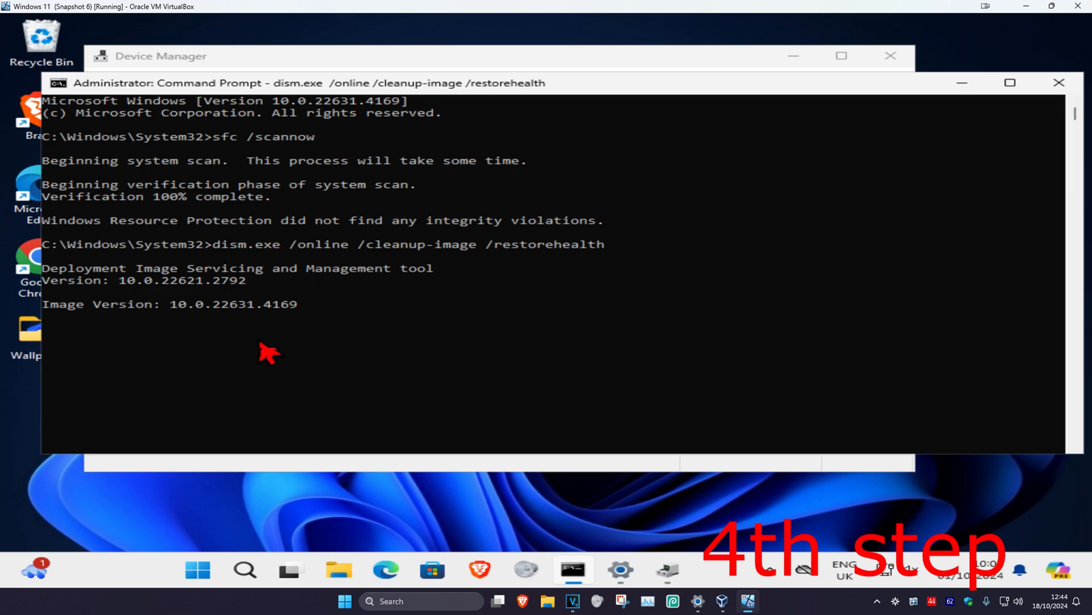
# Open the Start menu power options to restart.
pyautogui.click(197, 569)
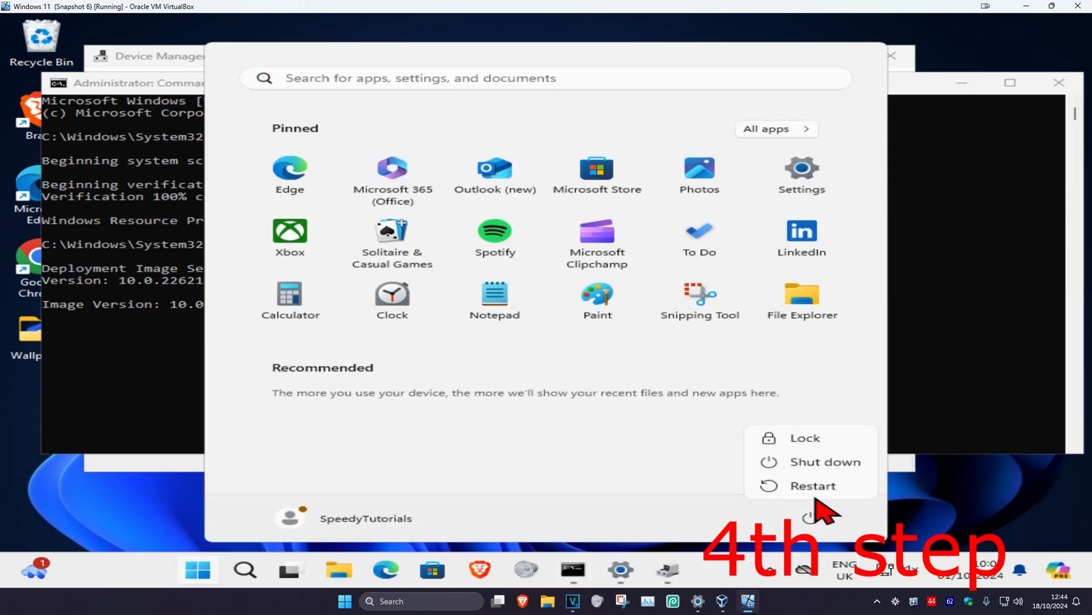